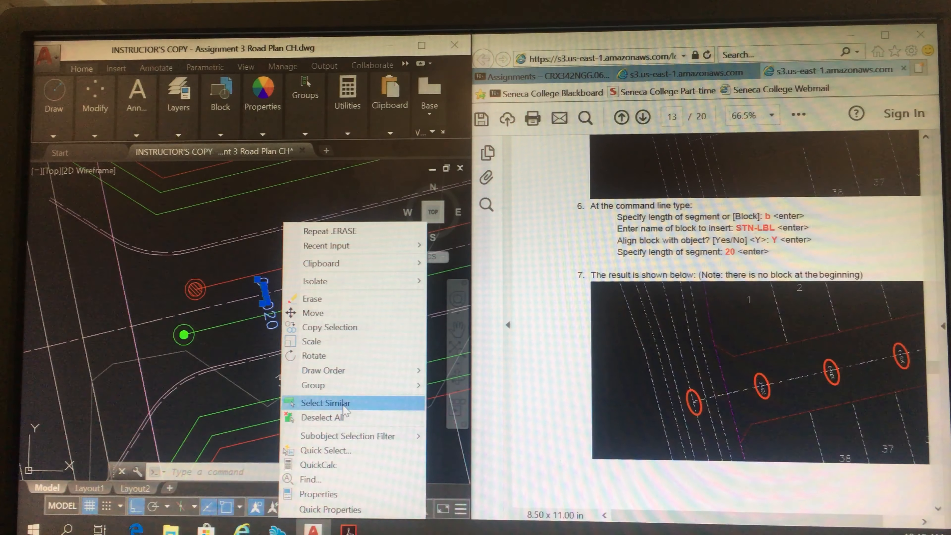
- Select every station label block matching the chosen one along the road centreline via Select Similar
{"action": "left_click", "coordinate": [326, 402]}
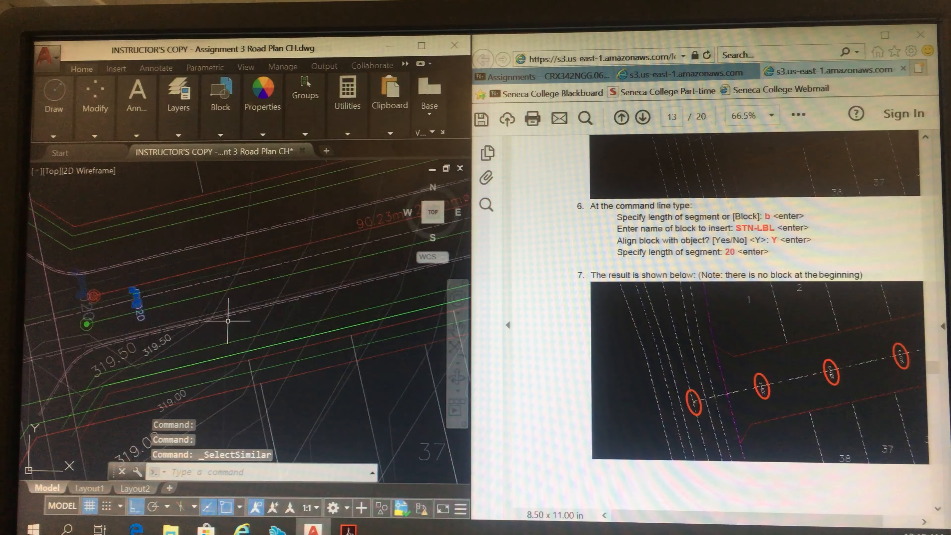